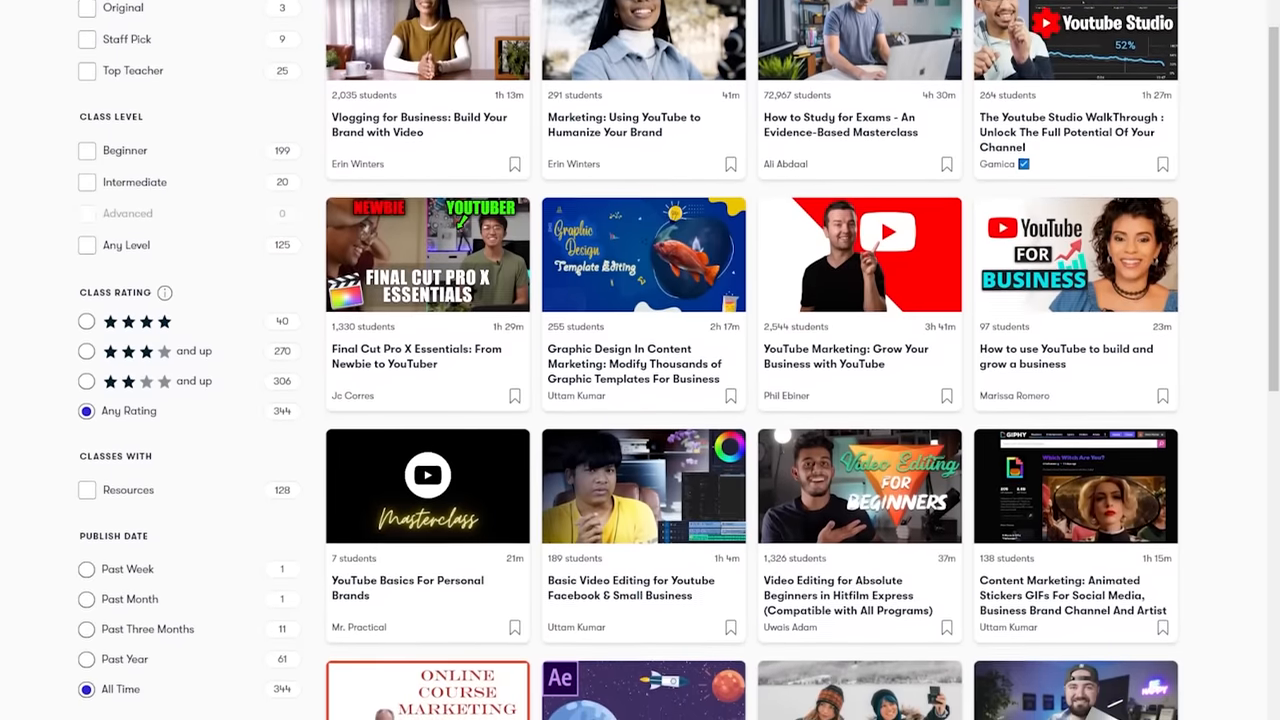
pyautogui.scroll(-3)
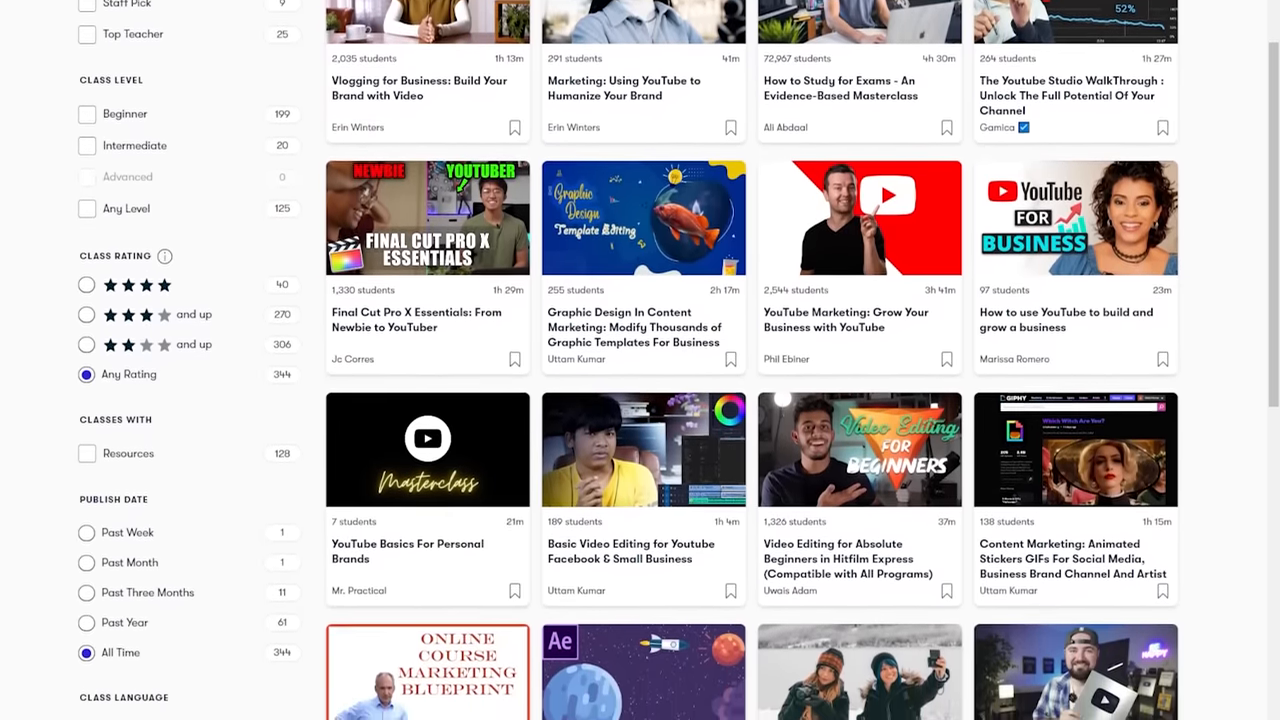
pyautogui.write('docker')
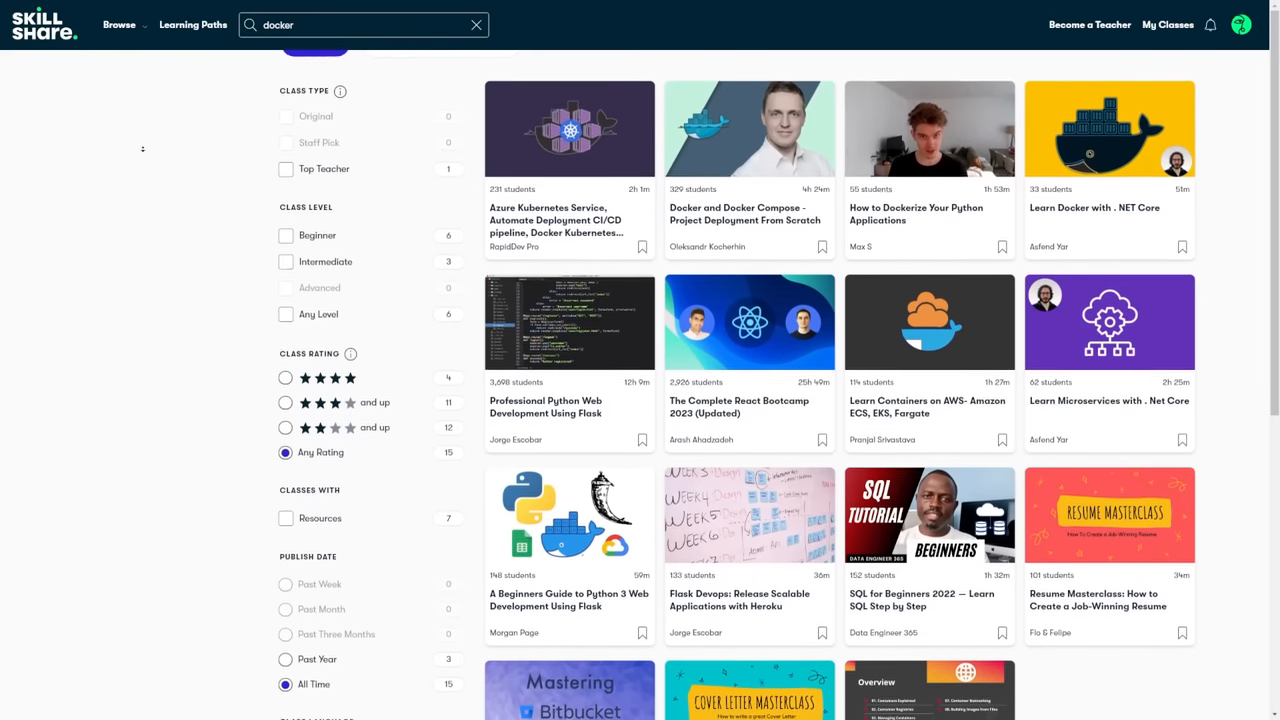